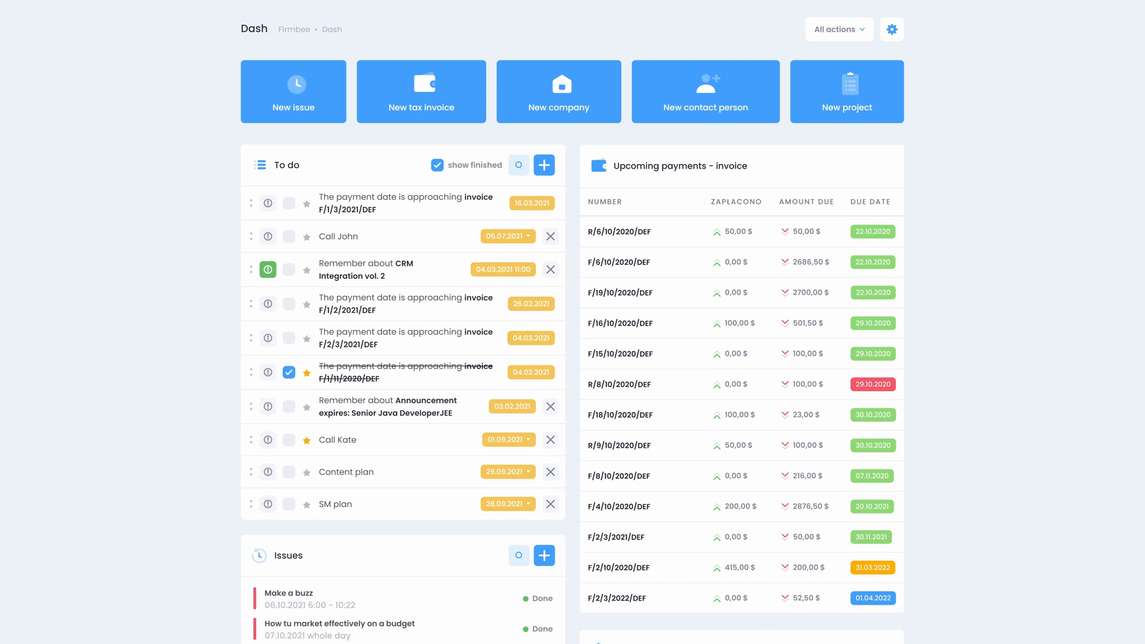
Switch from the dashboard to the Agenda's December 2021 month calendar.
left_click(892, 28)
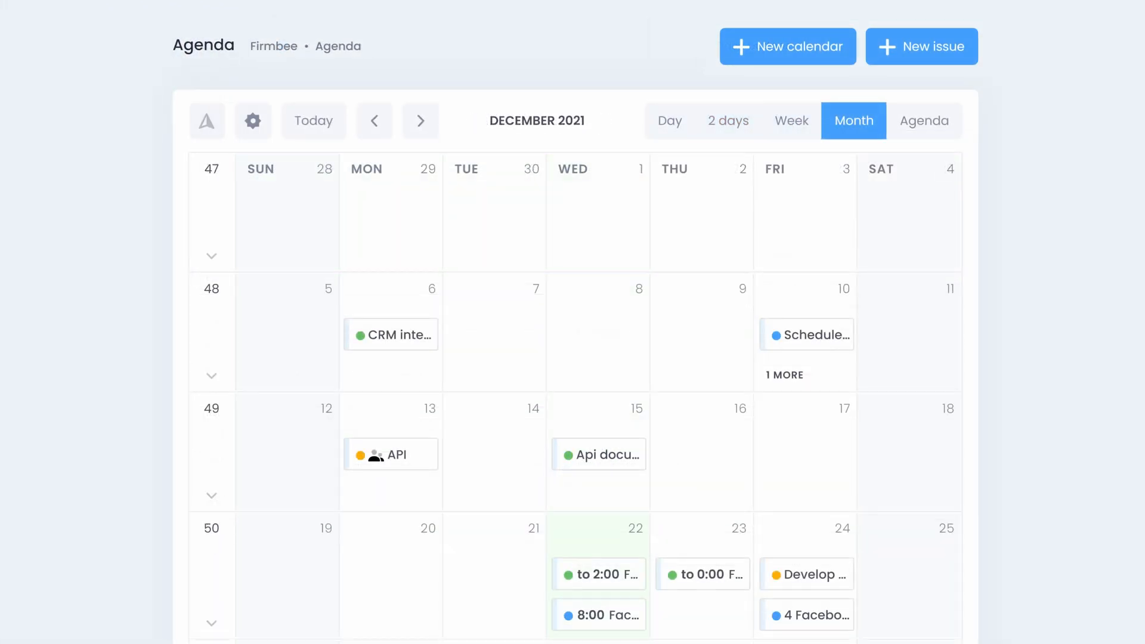
Start a new calendar named 'CapRally Web Design', then go to the contact companies list.
left_click(923, 46)
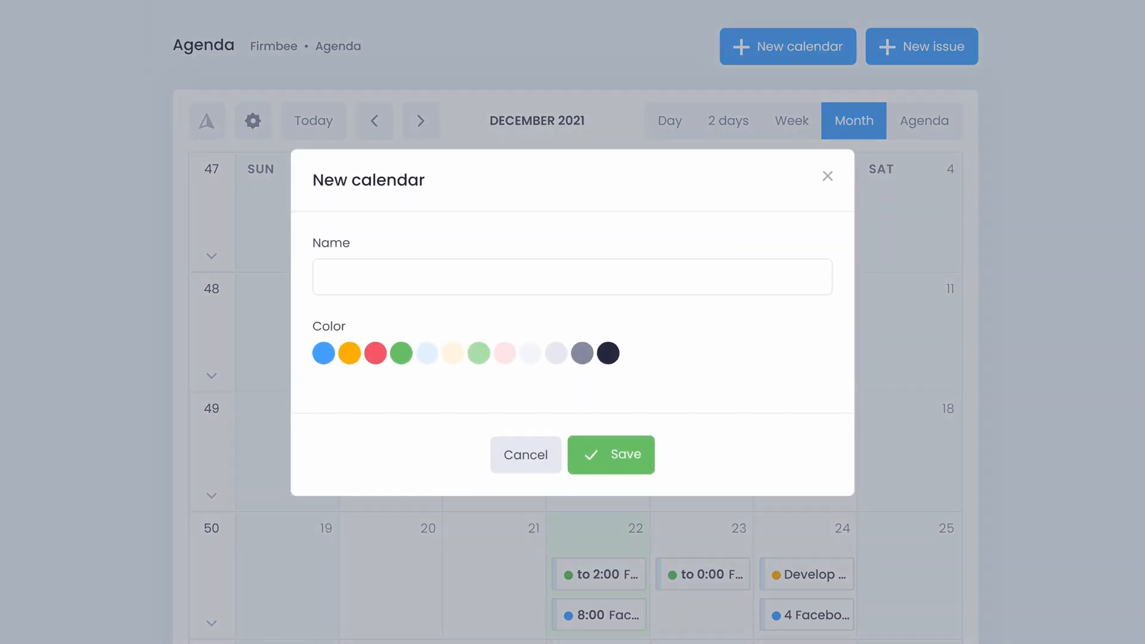
type("CapRally Web Design")
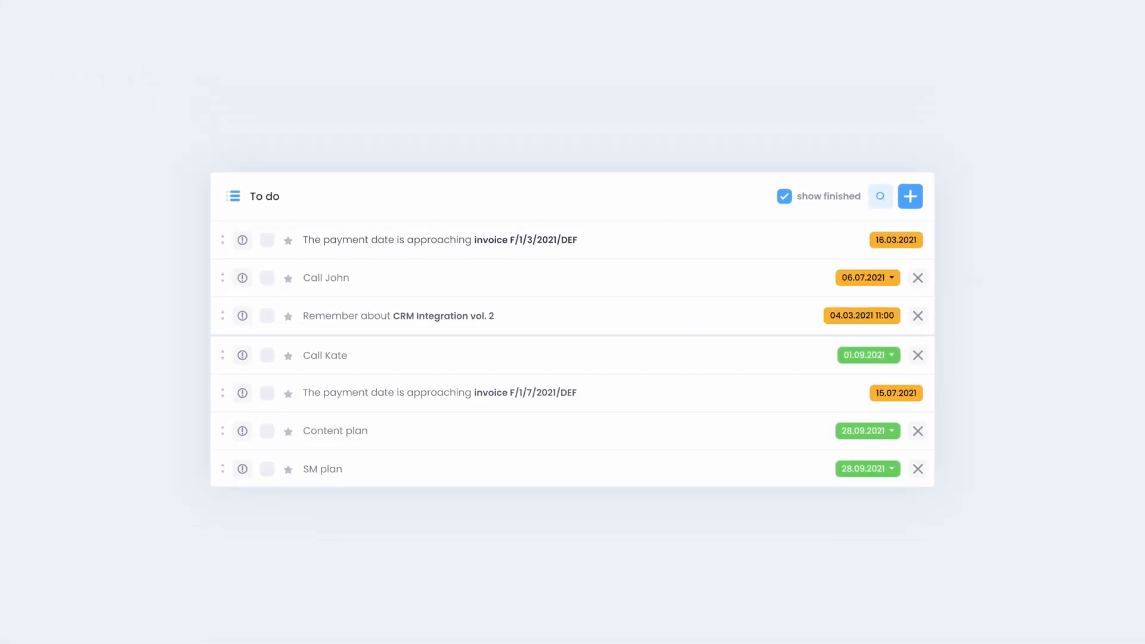
left_click(61, 173)
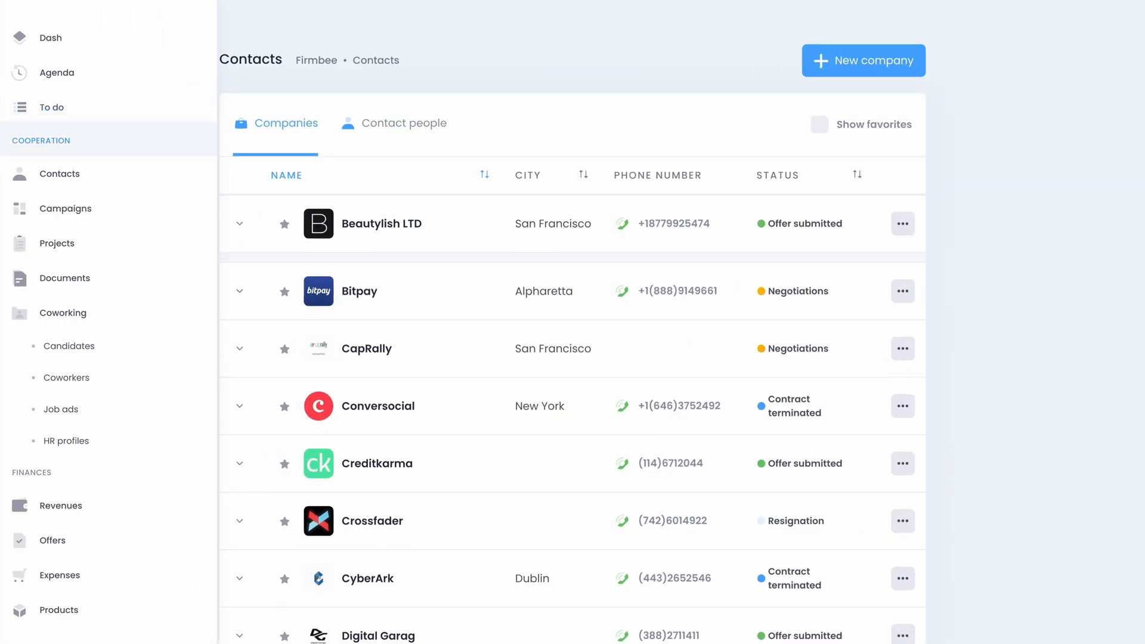
Browse contact people and Beautylish LTD's details, then move to the campaigns list.
left_click(239, 223)
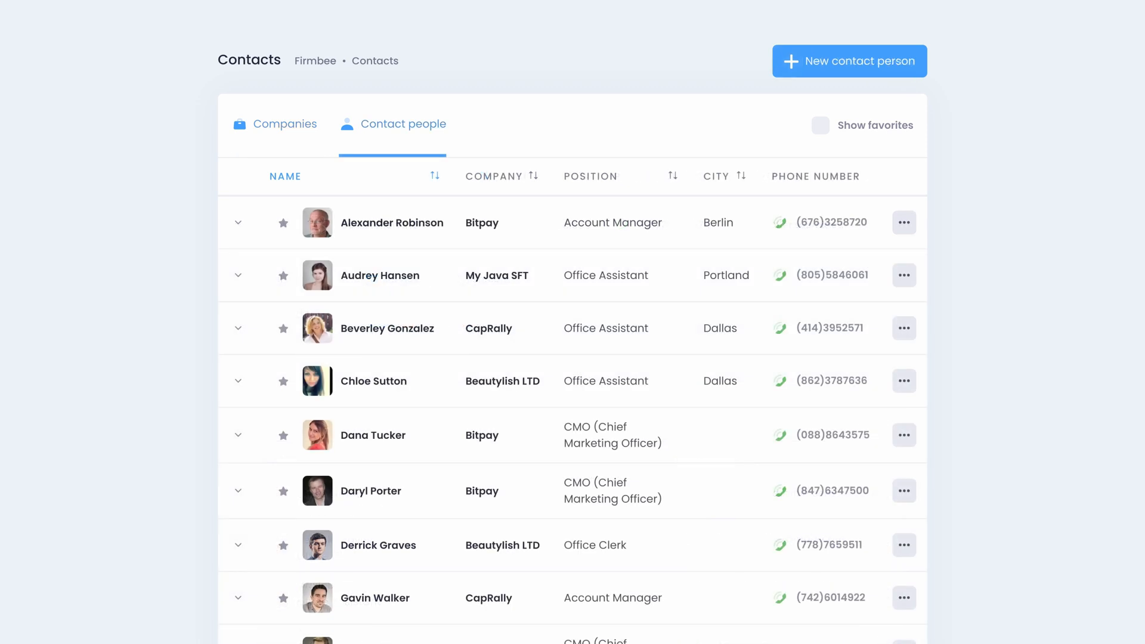
left_click(379, 276)
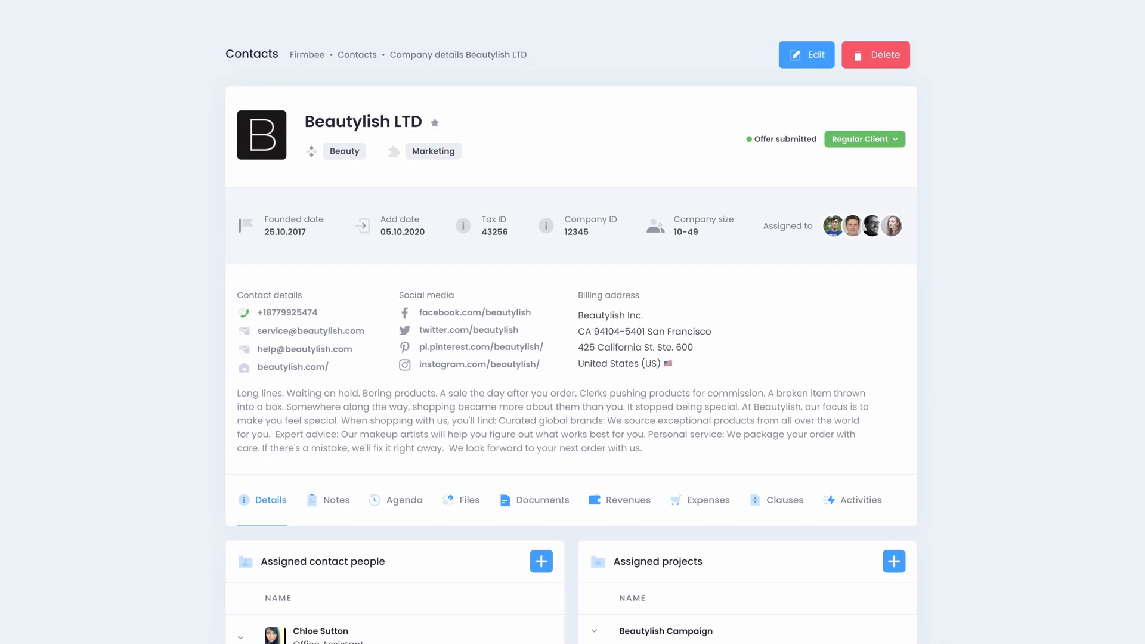
left_click(65, 207)
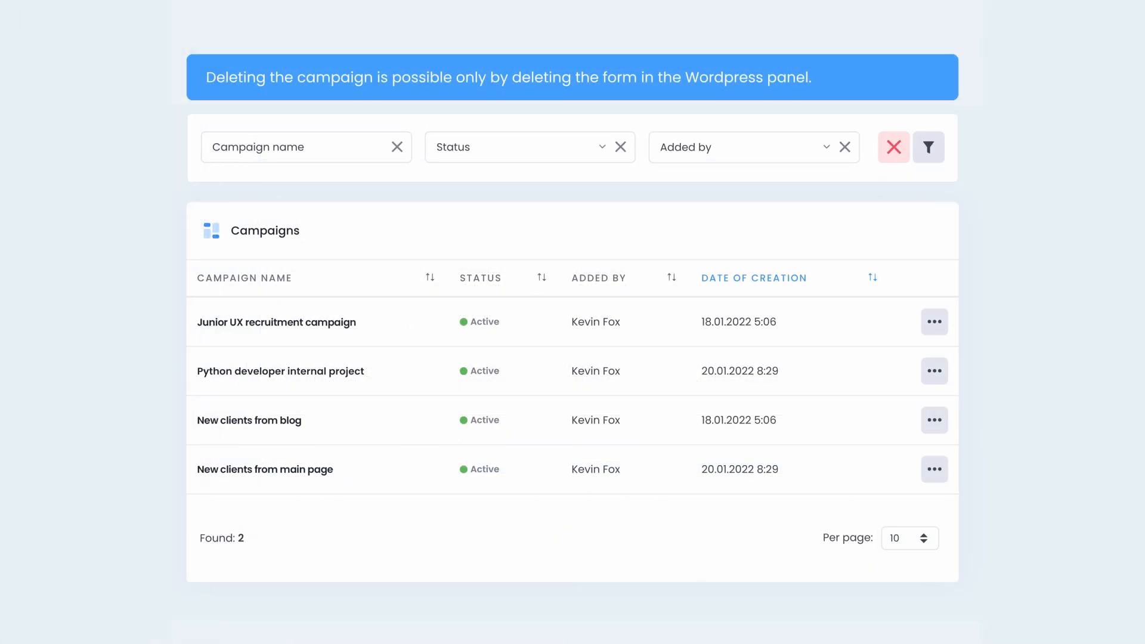
Review the Python developer campaign, then give the CapRally Web Design project high priority and low risk.
left_click(933, 369)
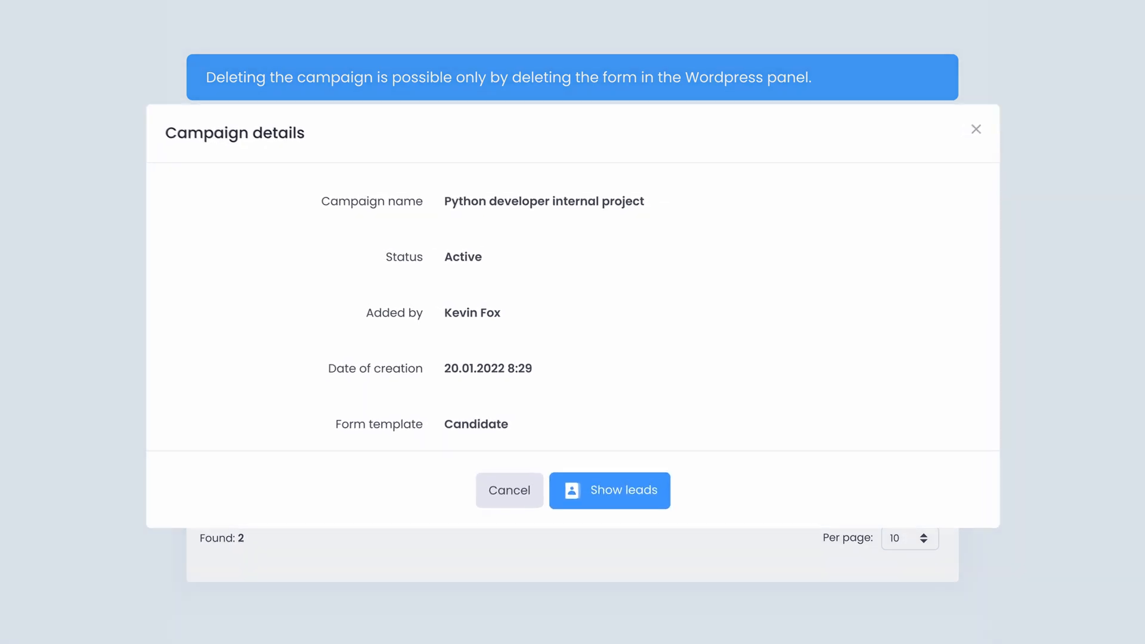
left_click(610, 490)
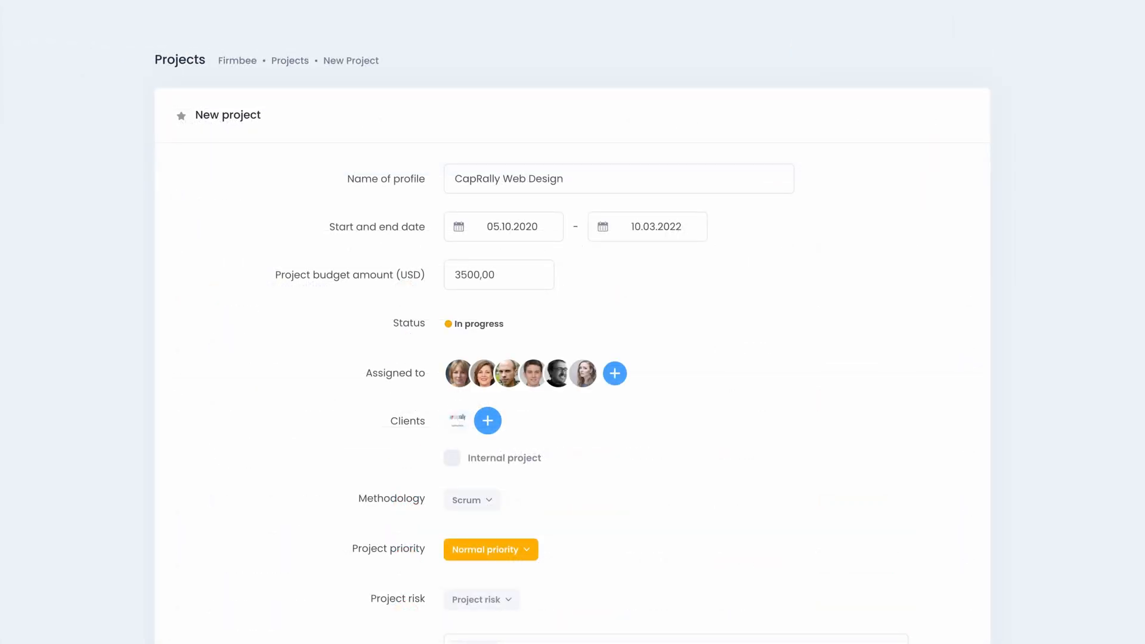
left_click(491, 549)
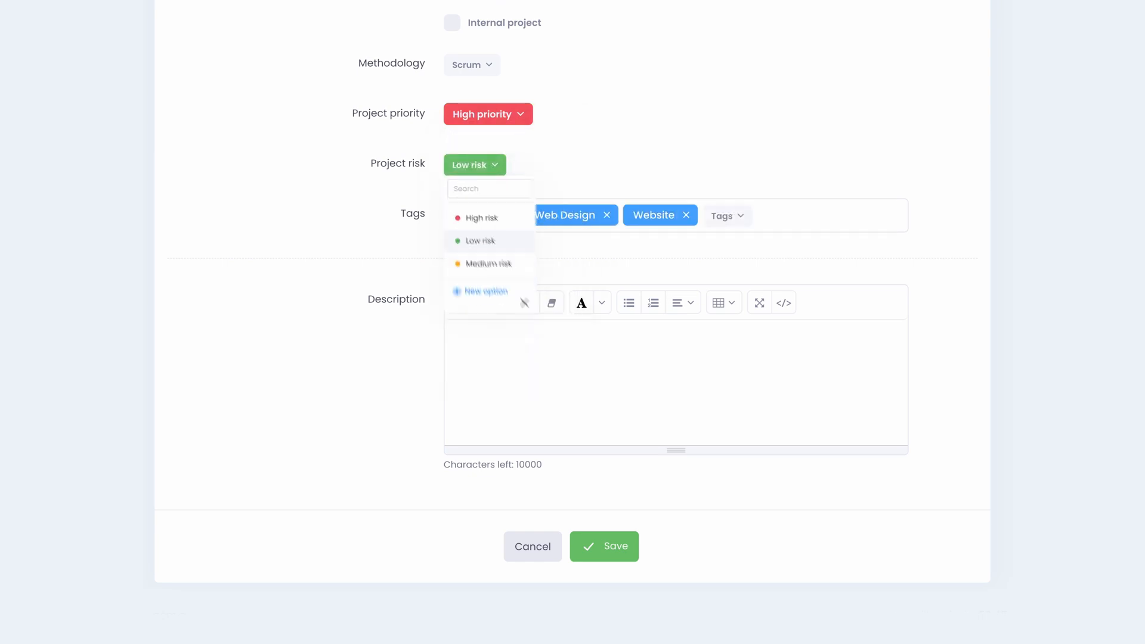
left_click(604, 547)
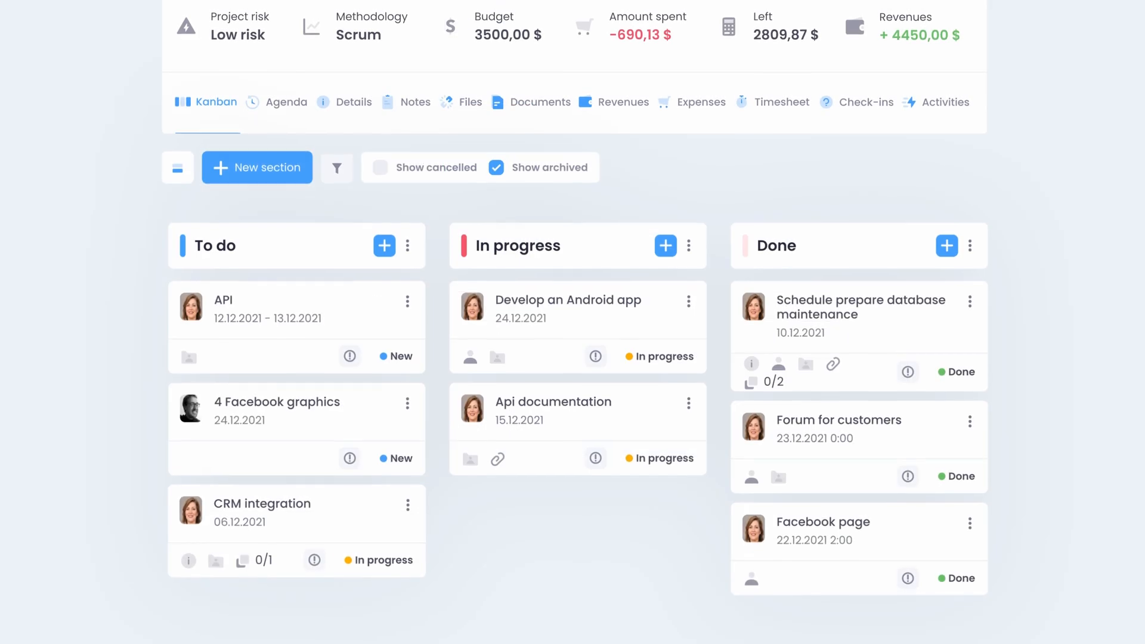
Move CRM integration to In progress, then review expenses and start the timesheet timetracker.
left_click_drag(295, 512, 575, 511)
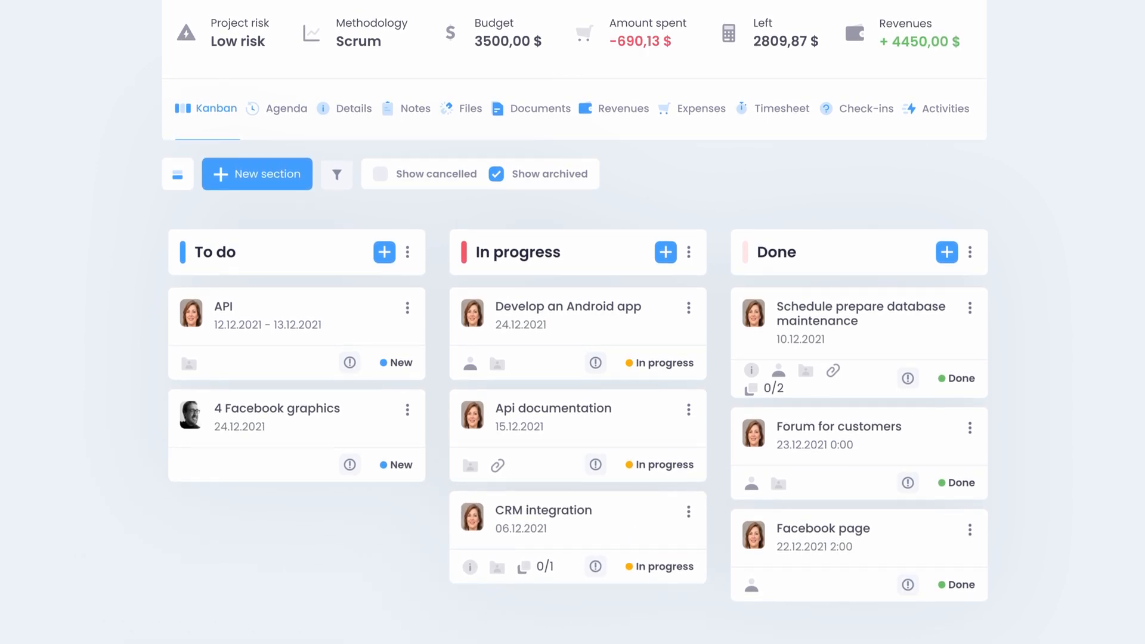
left_click(704, 109)
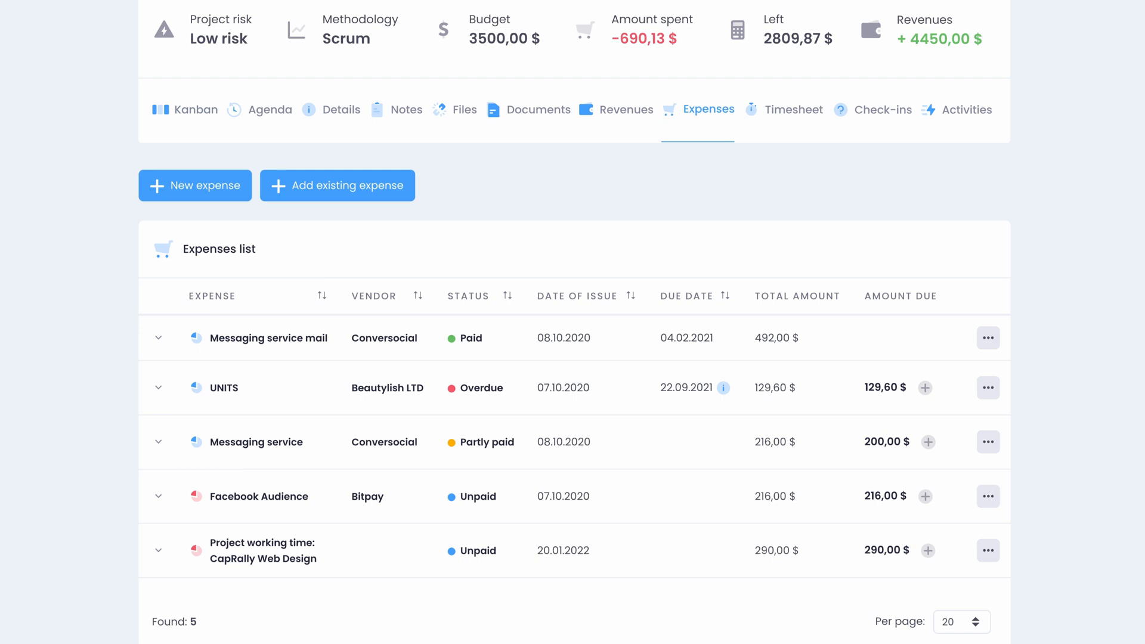
left_click(794, 109)
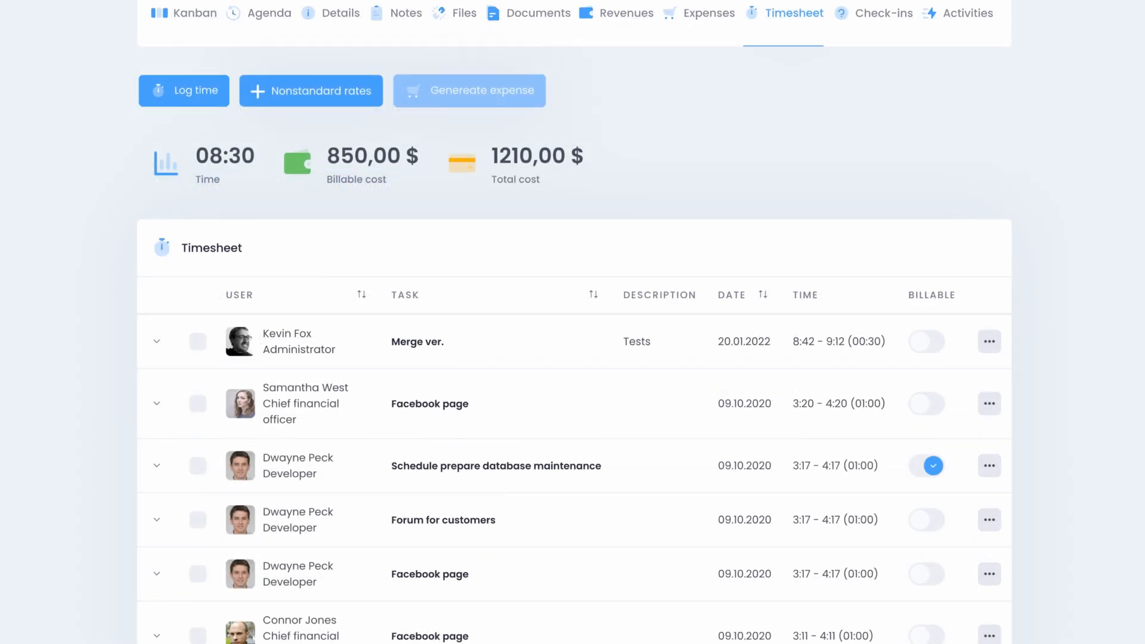
left_click(184, 90)
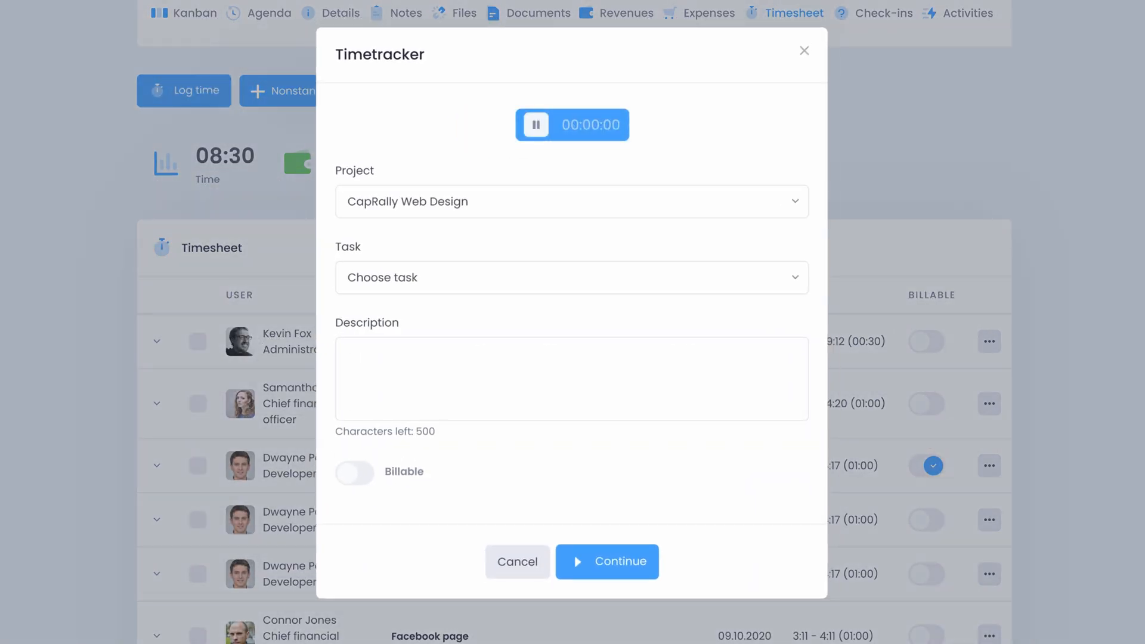
Review the project's check-in questions, then move to the Coworking job ads list.
left_click(804, 50)
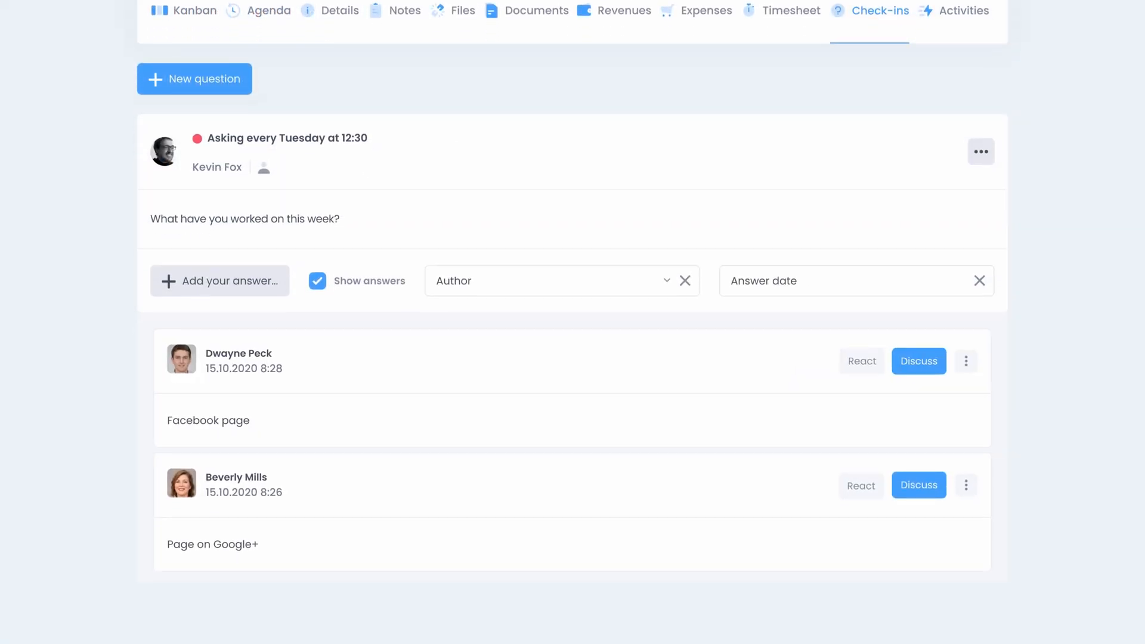
left_click(535, 11)
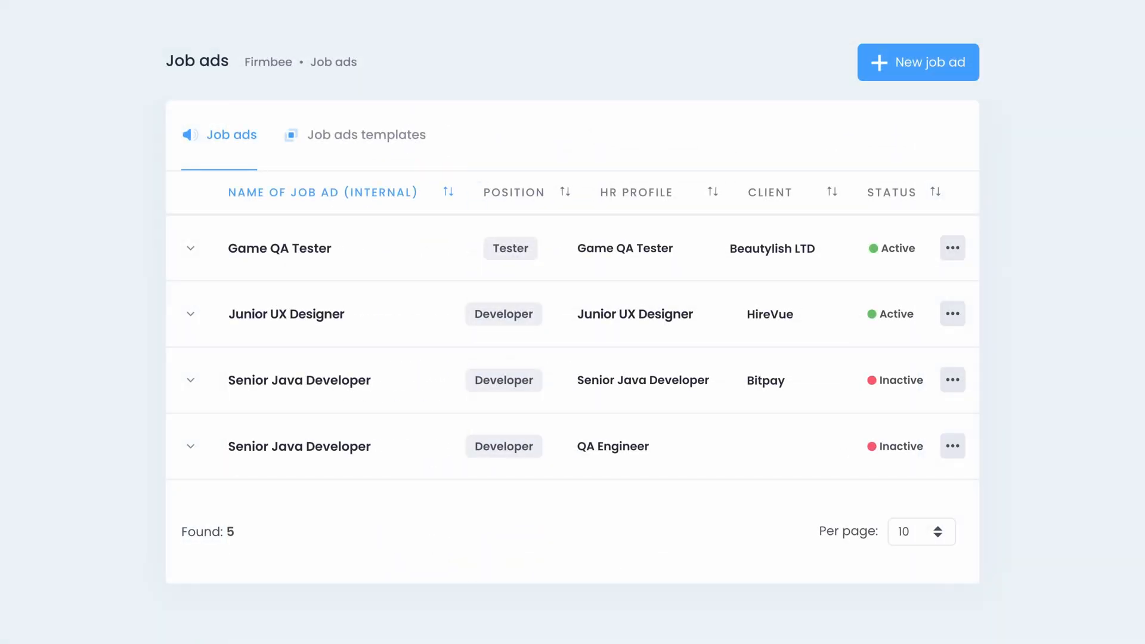
Show the Finances revenues list of CyberArk, HireVue and other invoices.
left_click(952, 248)
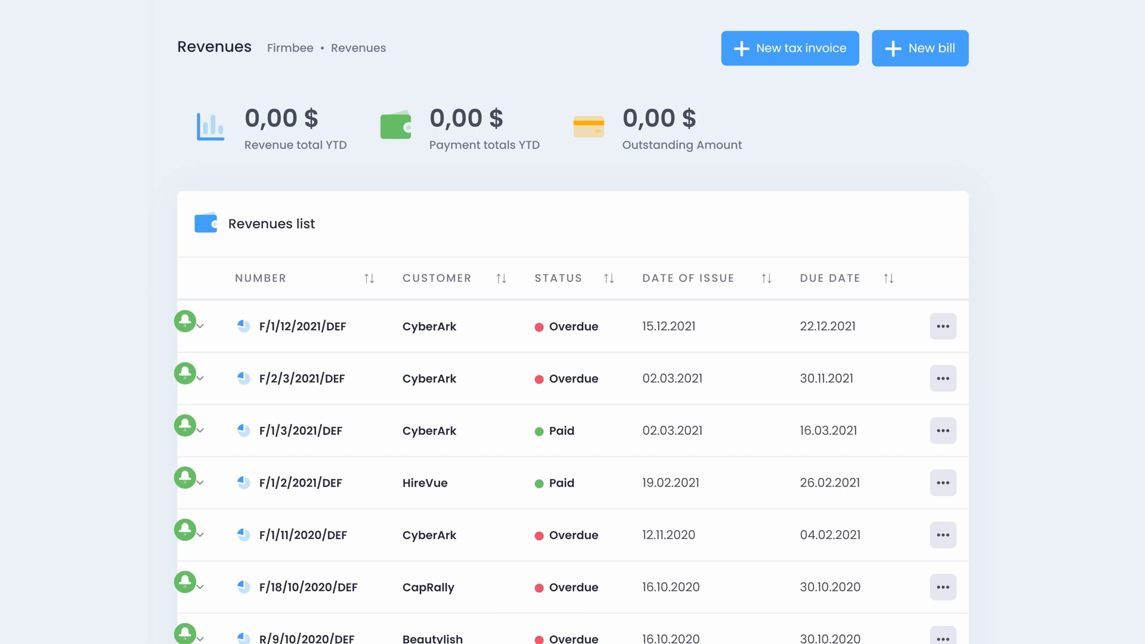
Start a new tax invoice showing payments of 30,00 and 61,50 and two 50,00 items.
left_click(790, 48)
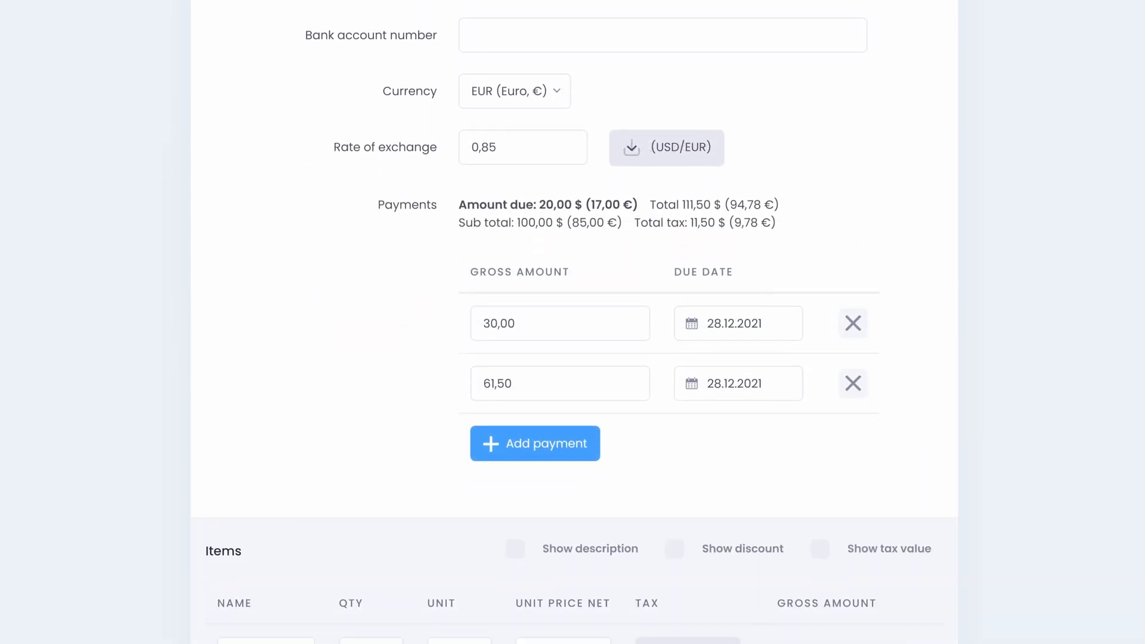
scroll("down", 3)
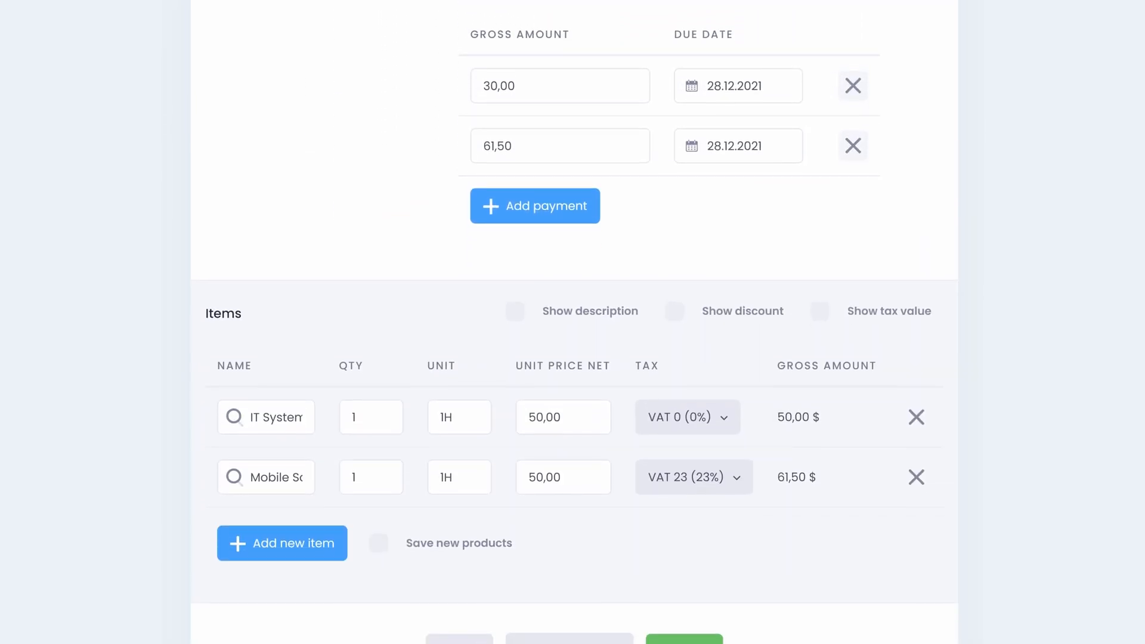